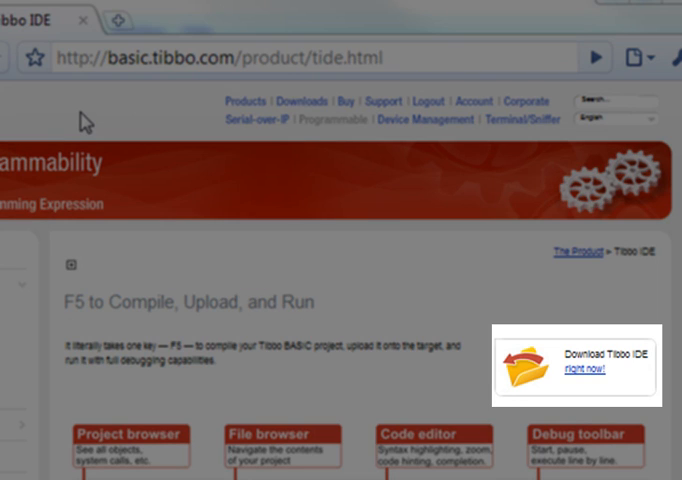
left_click(576, 372)
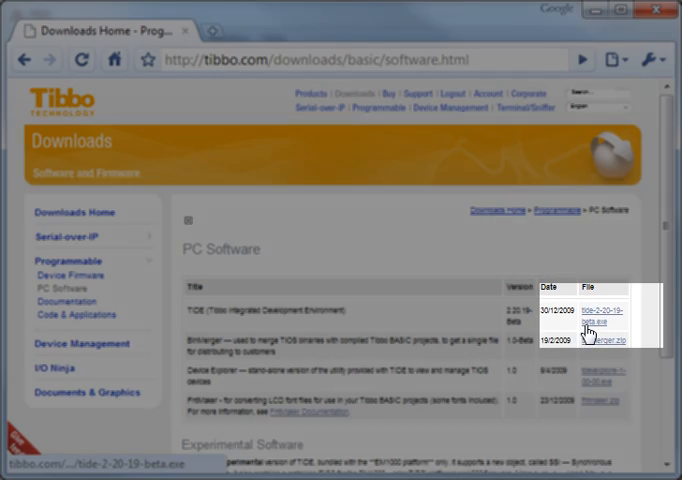
left_click(576, 320)
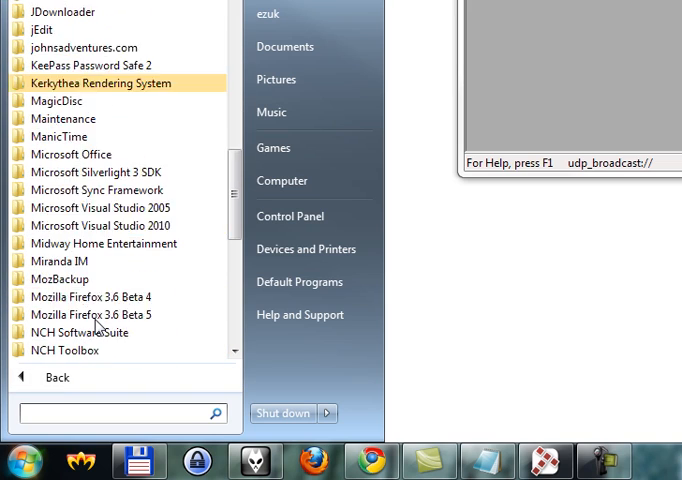
Step: Launch Tibbo IDE from the Tibbo folder in the Start Menu's All Programs list
scroll("down", 3)
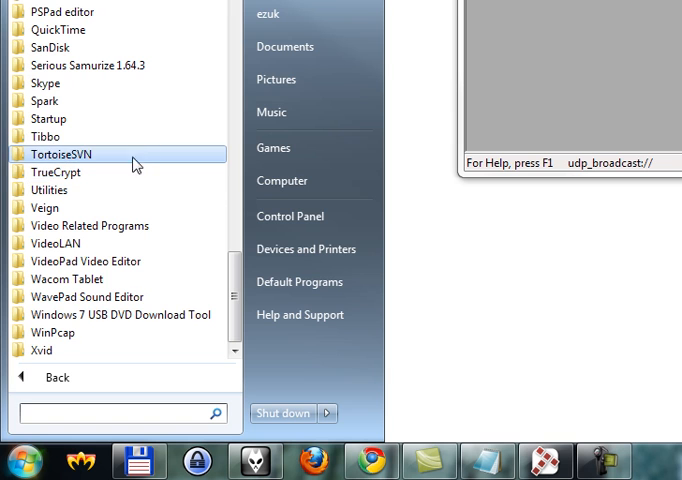
left_click(46, 136)
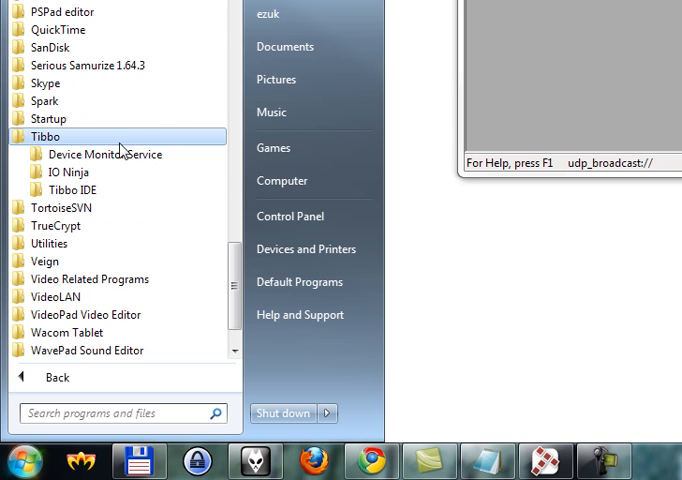
left_click(72, 190)
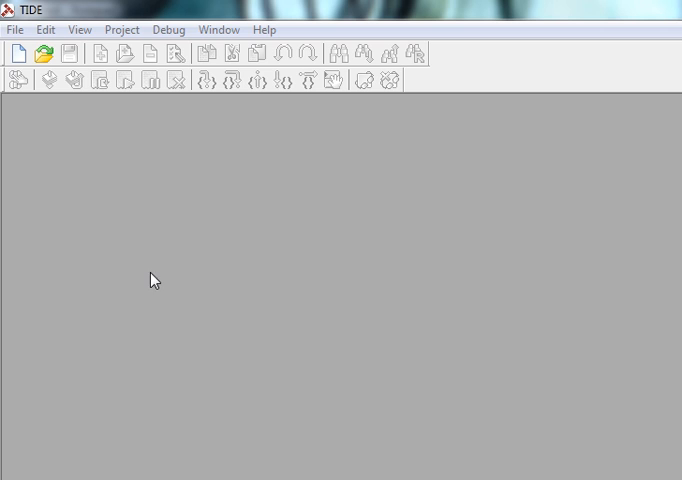
mouse_move(170, 278)
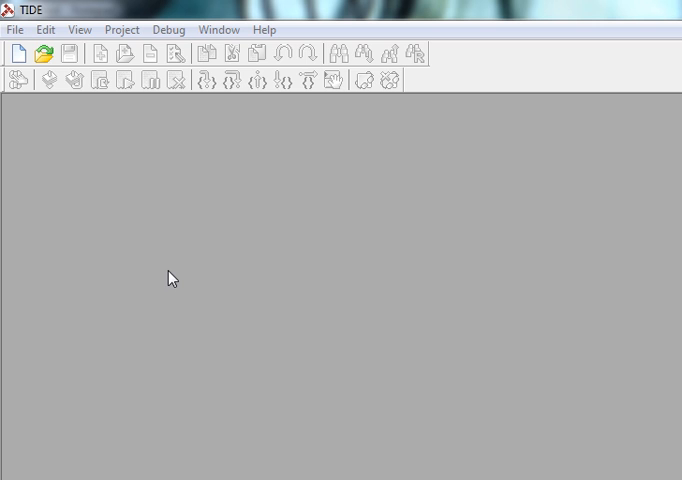
mouse_move(96, 192)
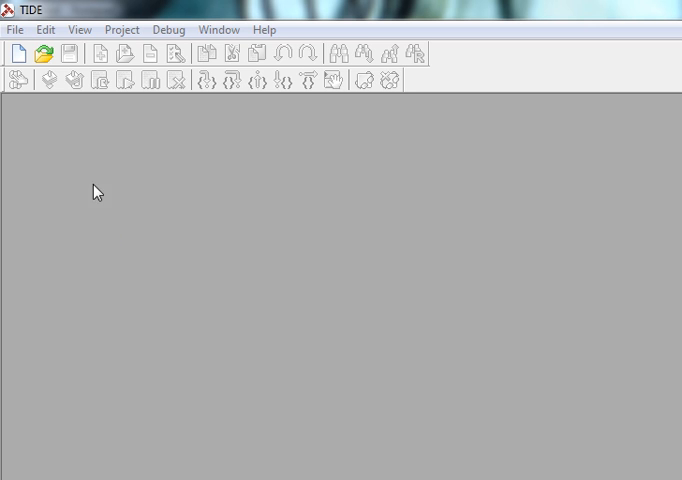
Step: Show TIDE's File menu with project creation and recent-project options
left_click(16, 28)
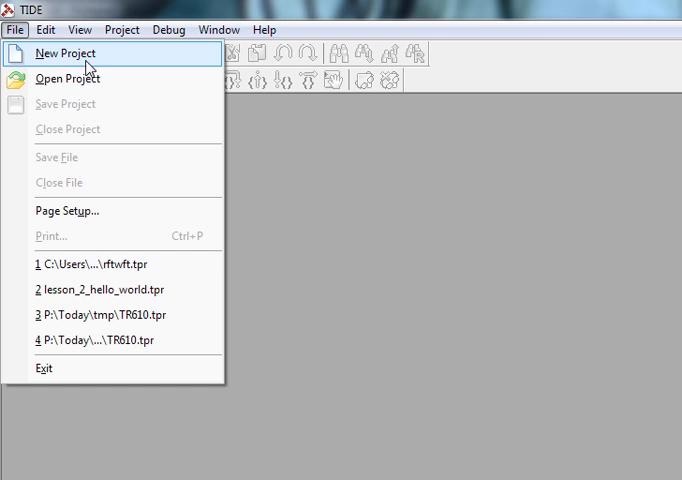
Step: Start a new EM1000 Empty Project named 'Hello World' in the New Project dialog
left_click(64, 54)
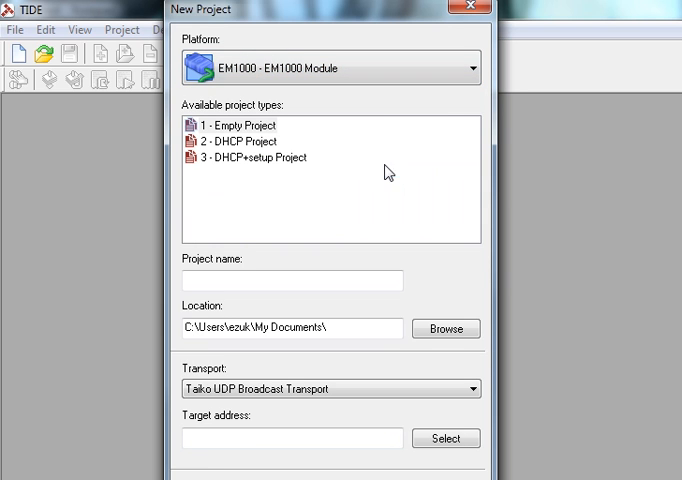
mouse_move(386, 112)
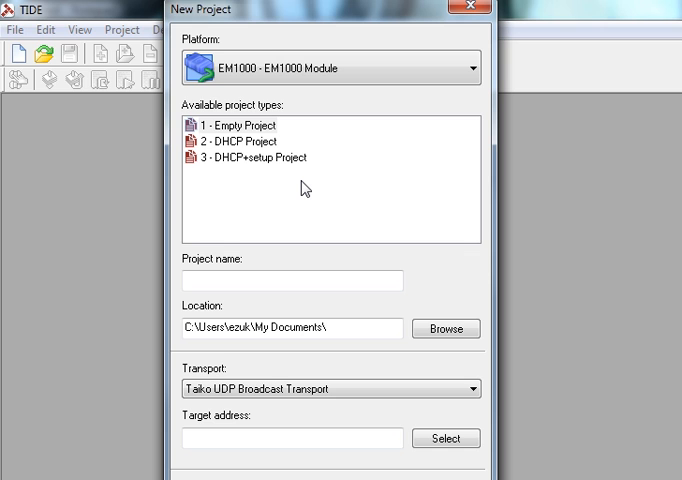
mouse_move(304, 196)
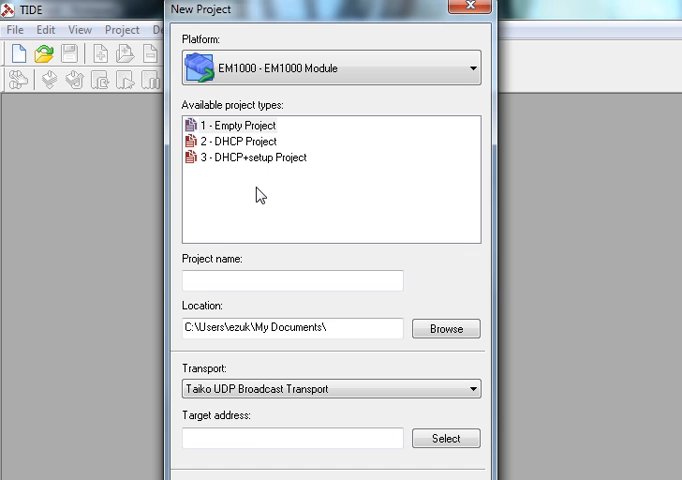
left_click(240, 126)
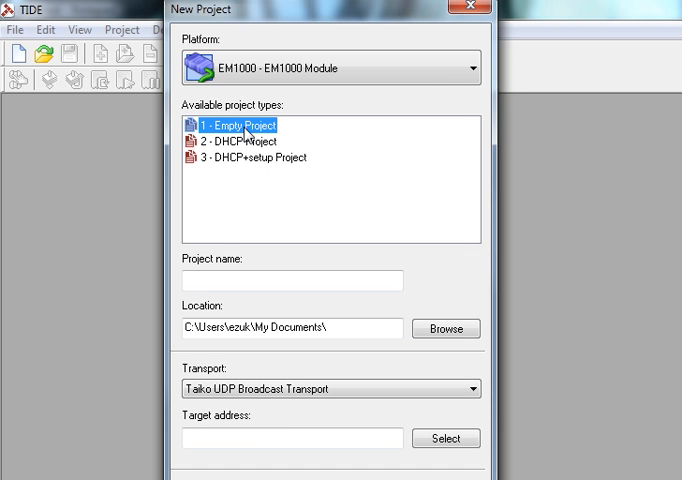
mouse_move(256, 232)
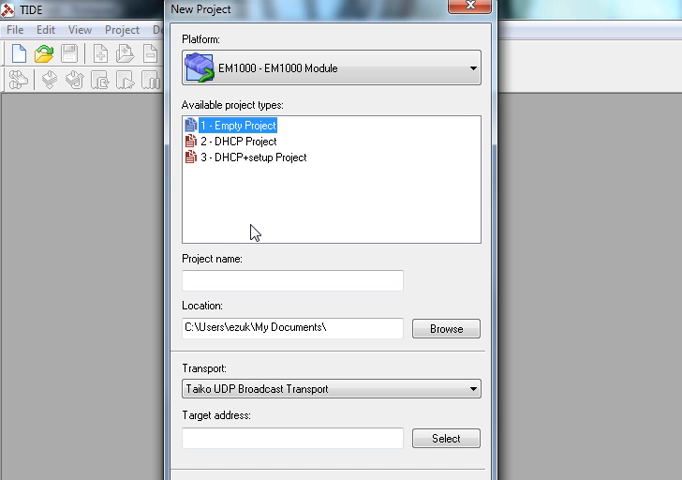
type("Hello")
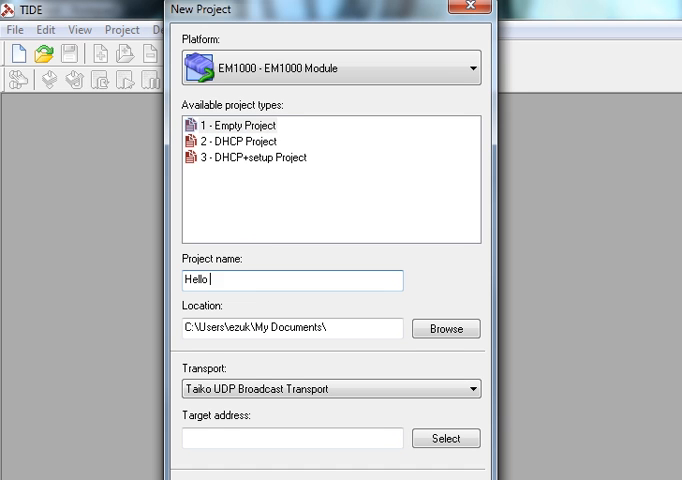
type("Wor")
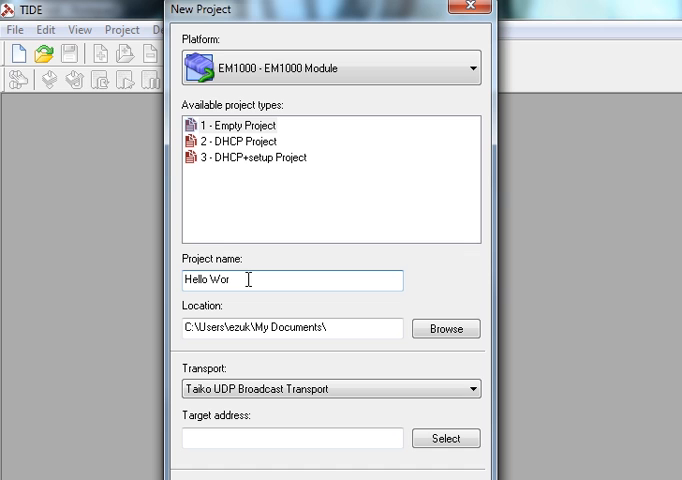
type("ld")
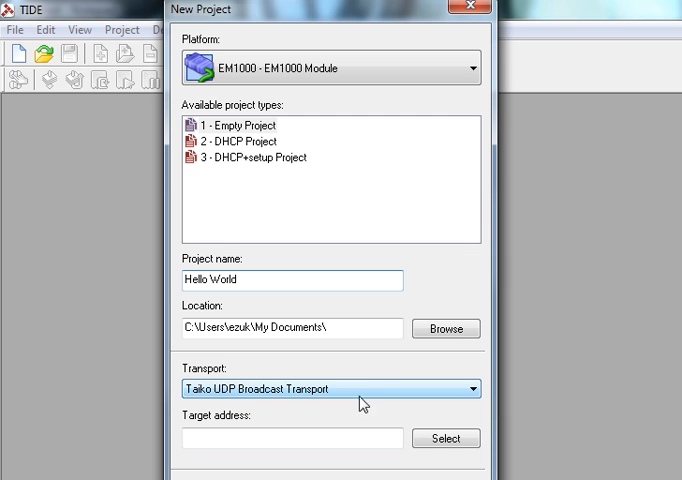
mouse_move(382, 400)
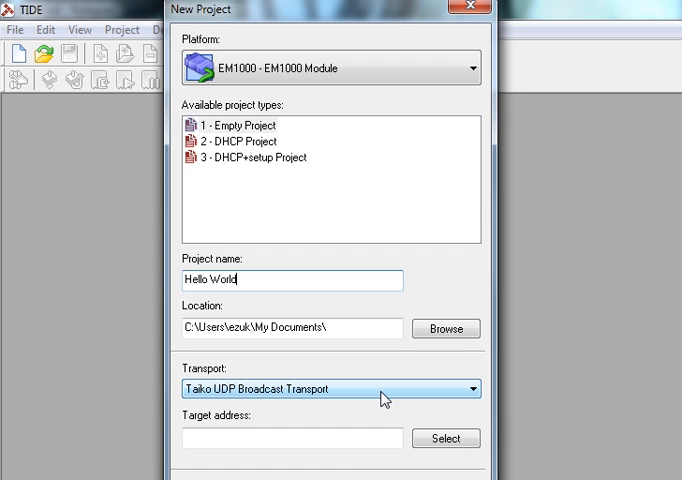
Step: Choose Taiko UDP Broadcast Transport as the project's transport
left_click(472, 388)
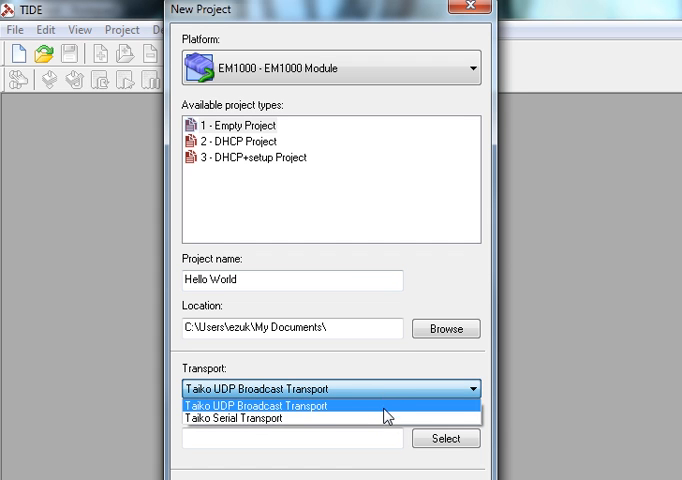
mouse_move(386, 418)
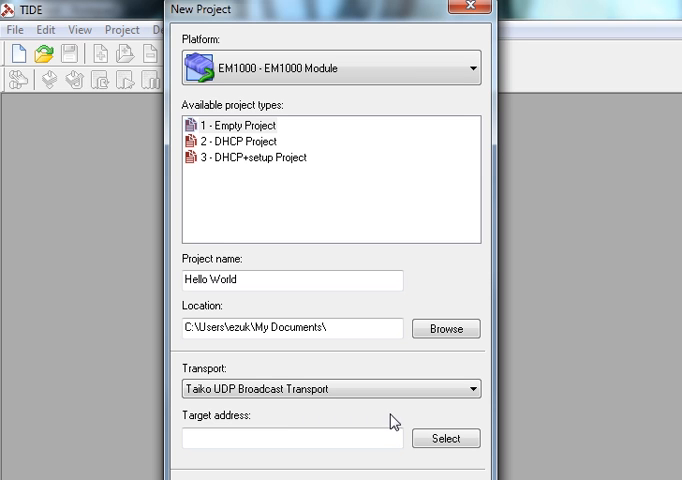
mouse_move(394, 420)
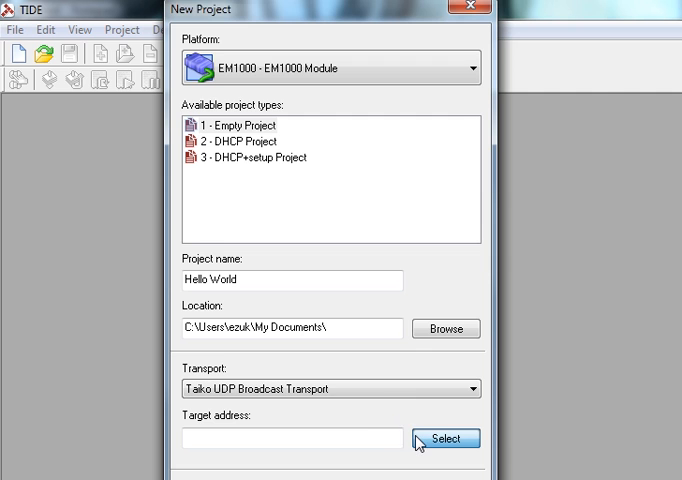
Step: Find the EM1000 device on the network and make it the project's target
left_click(444, 440)
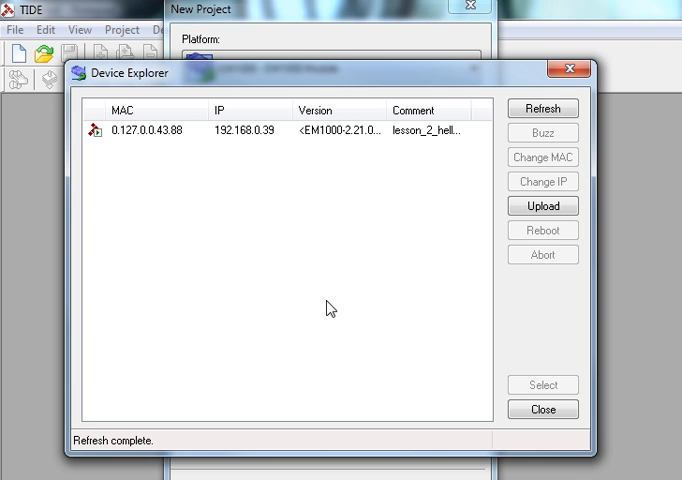
mouse_move(288, 138)
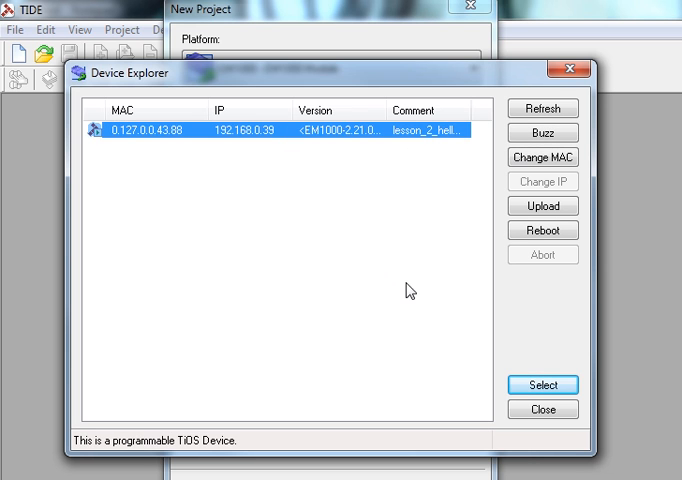
left_click(542, 384)
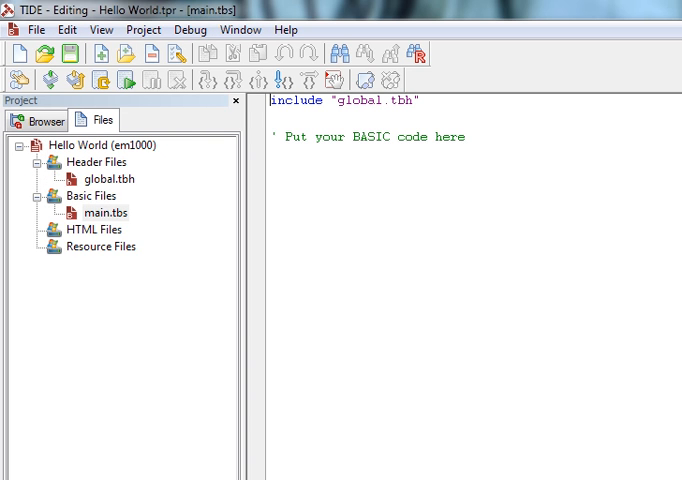
mouse_move(204, 332)
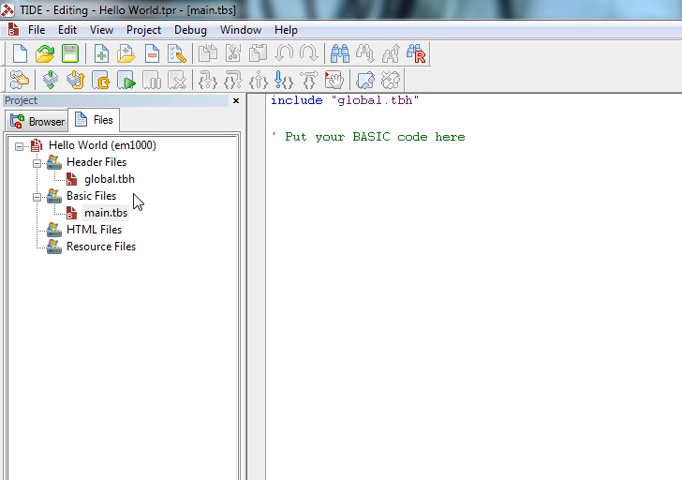
left_click(100, 178)
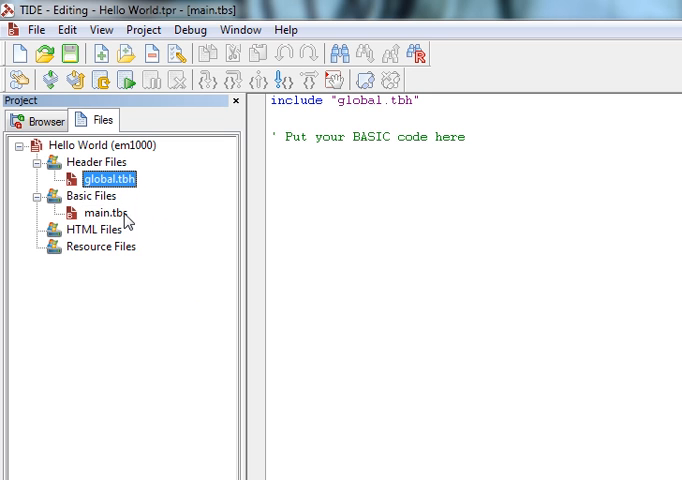
left_click(98, 212)
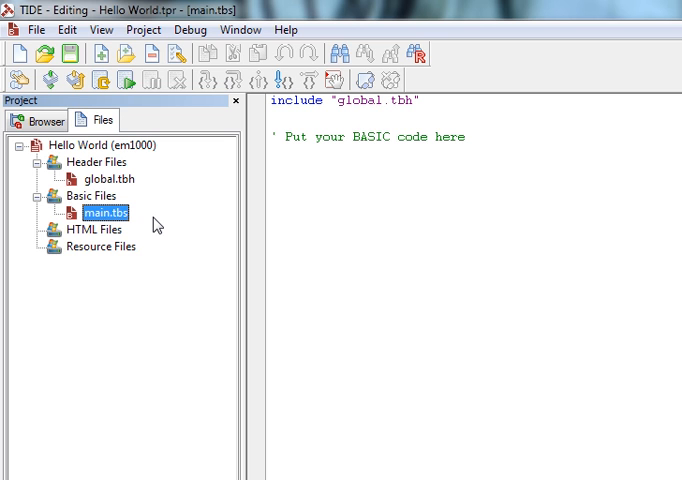
mouse_move(128, 190)
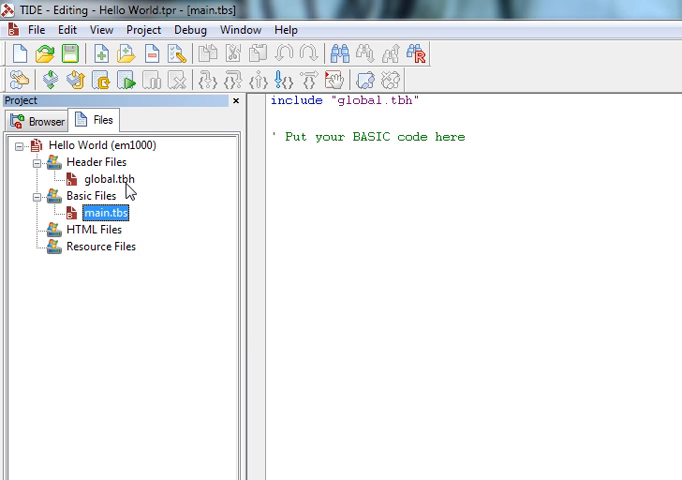
Step: Remove global.tbh from the Hello World project tree and confirm the removal
right_click(100, 178)
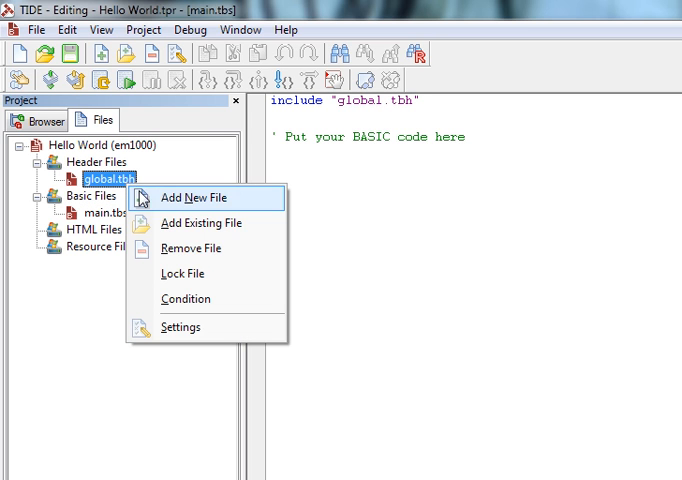
left_click(190, 248)
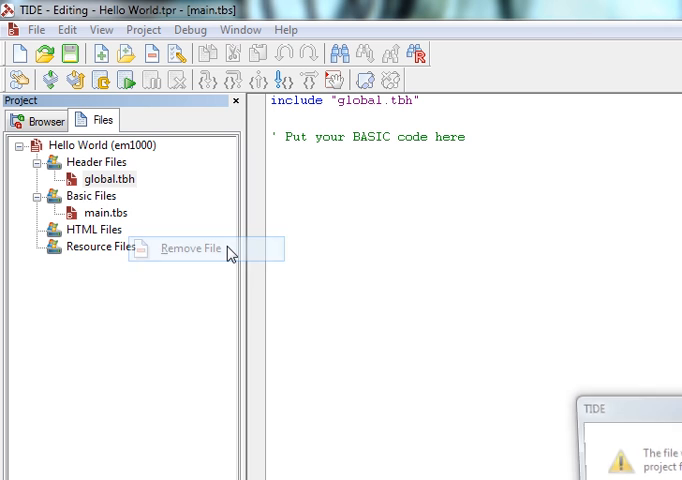
left_click(190, 248)
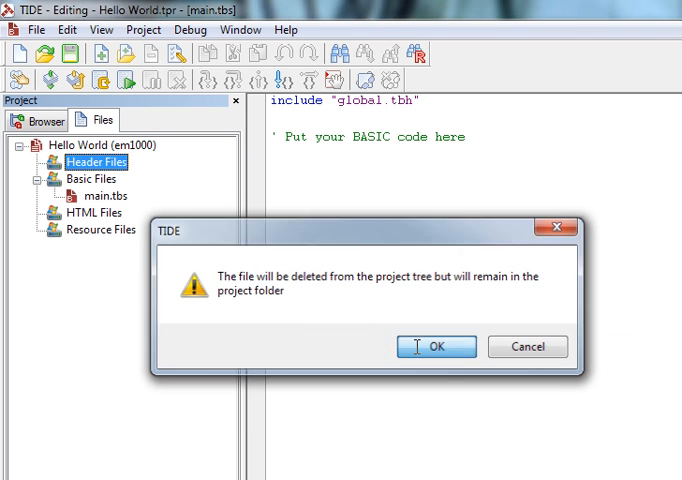
left_click(436, 348)
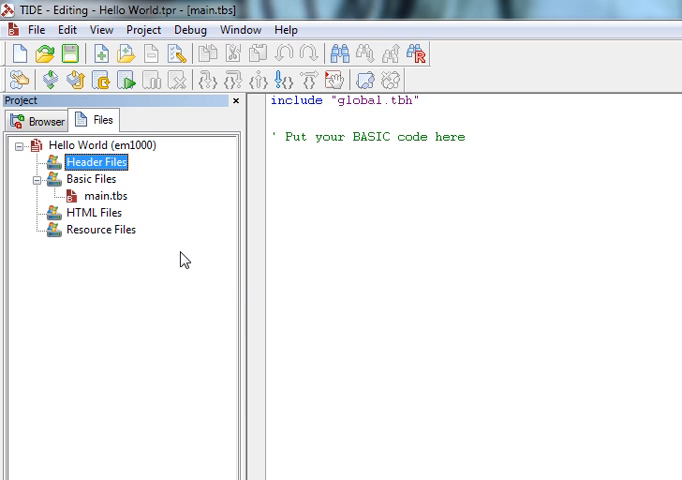
Step: Select the include "global.tbh" line in main.tbs for deletion
left_click(104, 196)
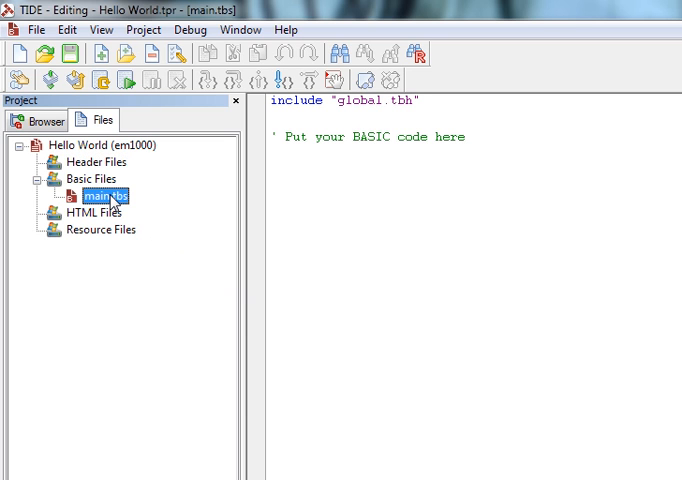
mouse_move(244, 184)
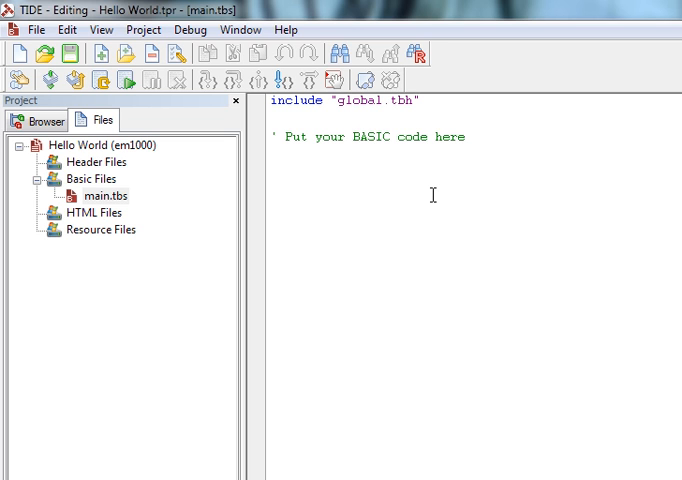
triple_click(344, 100)
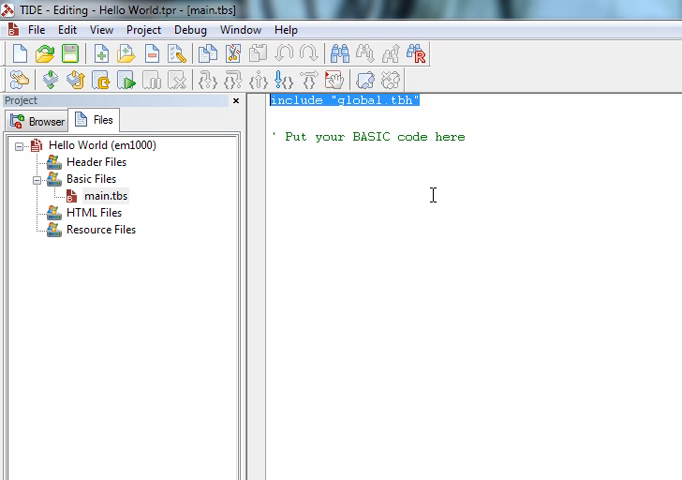